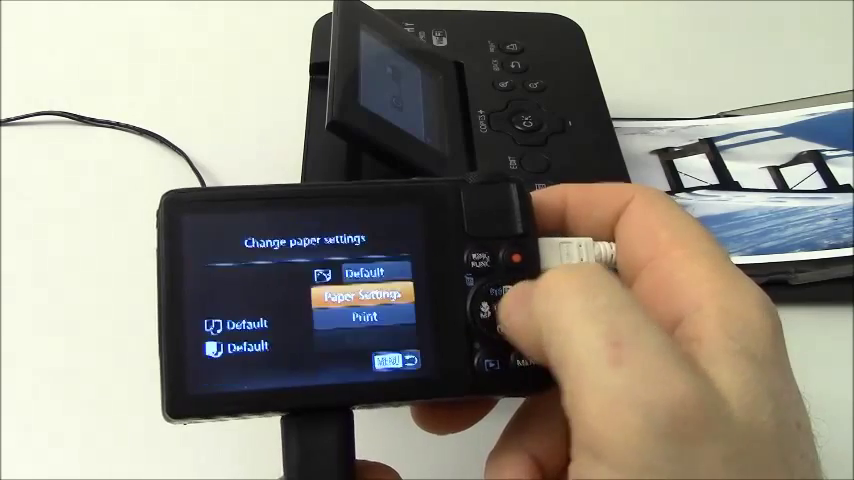
- Start printing the photo from the Change paper settings menu via Print
{"action": "left_click", "coordinate": [524, 308]}
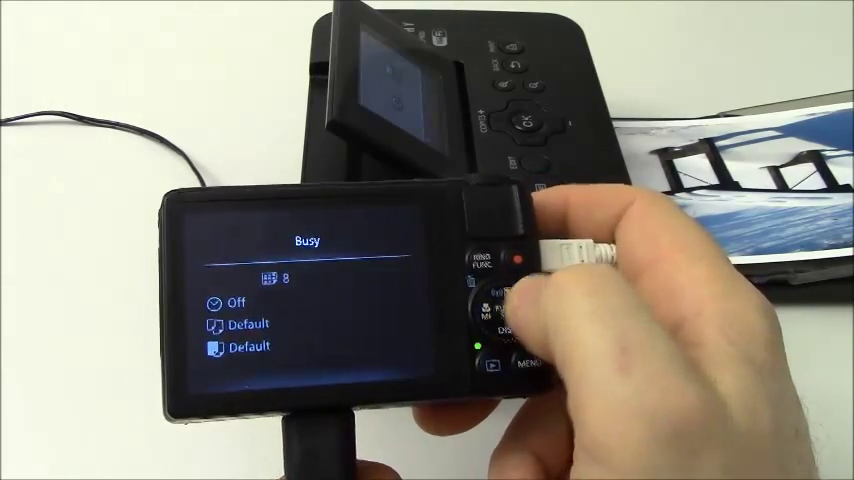